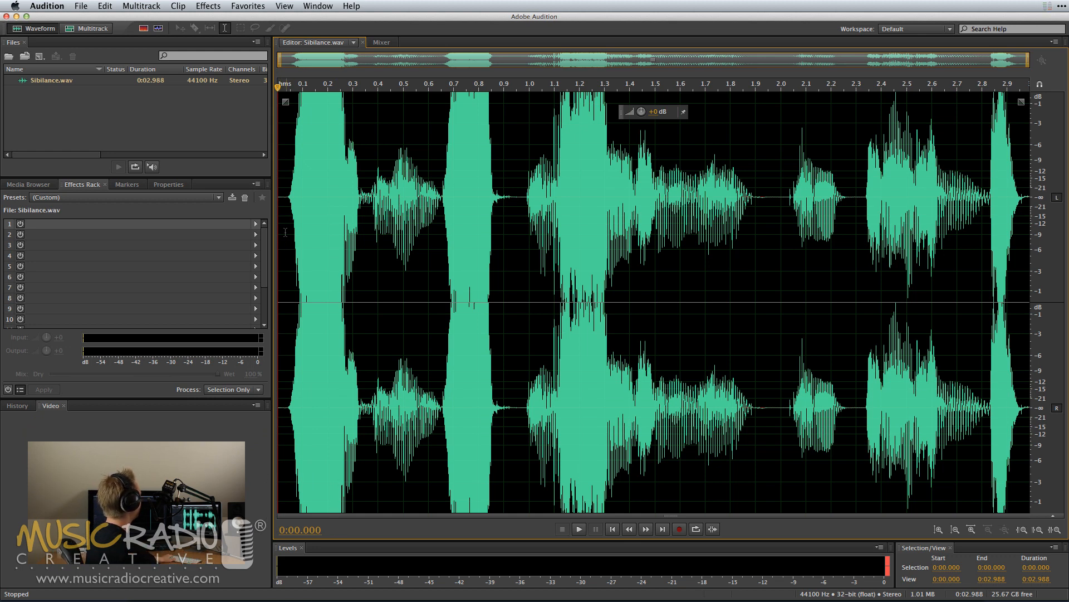
Play Sibilance.wav to hear the sibilance, then return the playhead to the start.
left_click(578, 528)
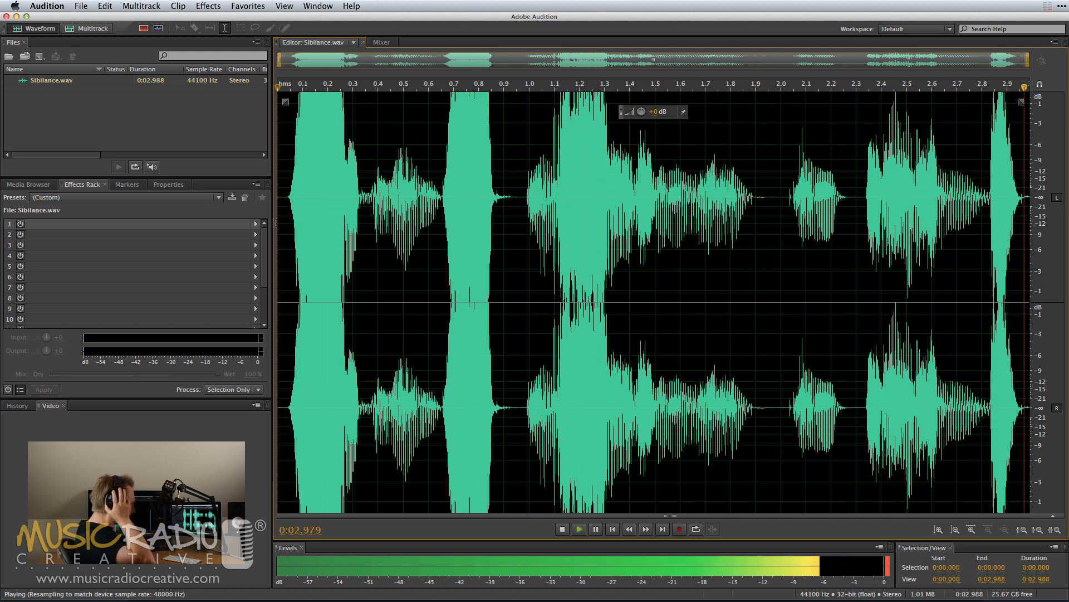
left_click(562, 528)
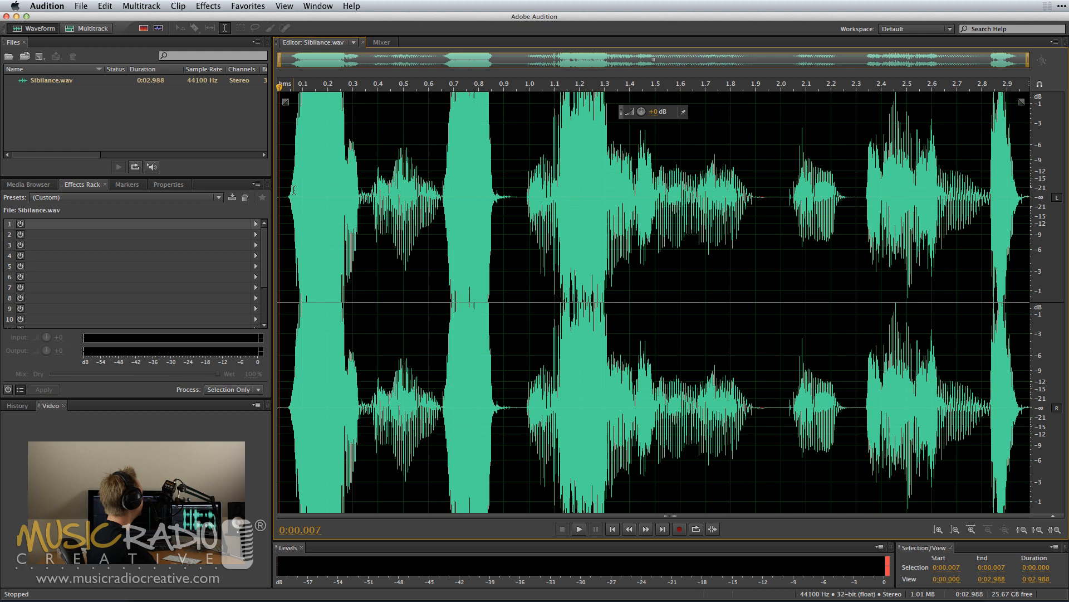
mouse_move(219, 266)
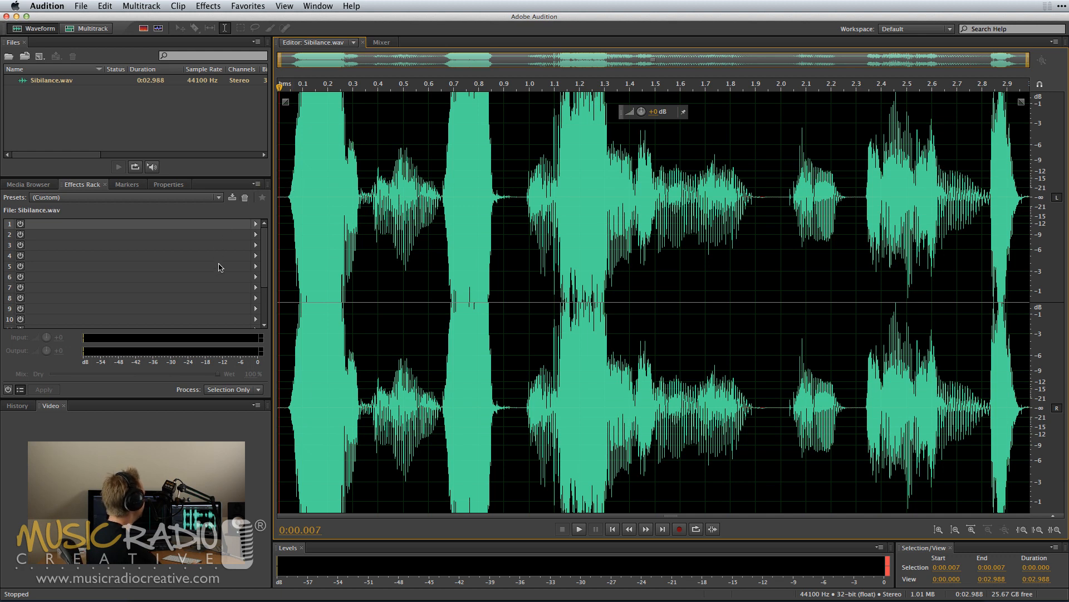
mouse_move(257, 229)
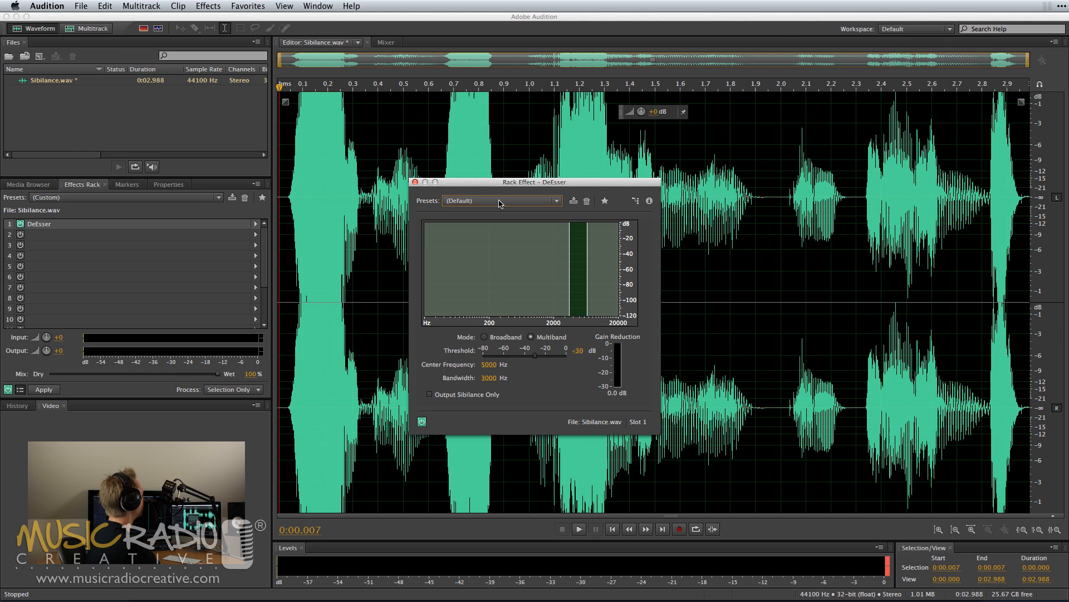
Select the 4410 – 6100 Hz Ducking preset for the DeEsser.
left_click(500, 200)
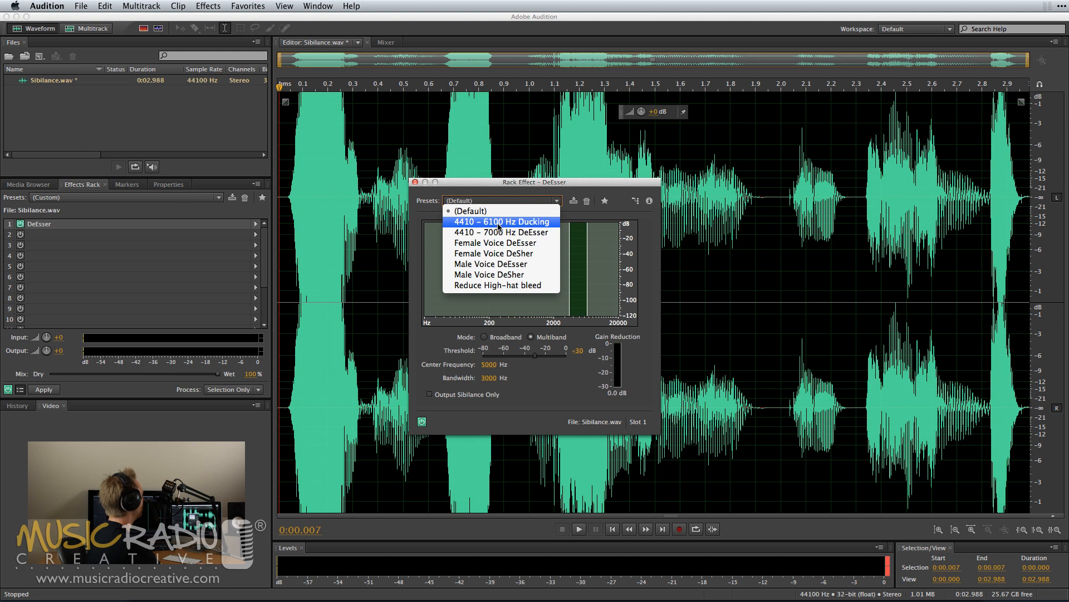
left_click(502, 222)
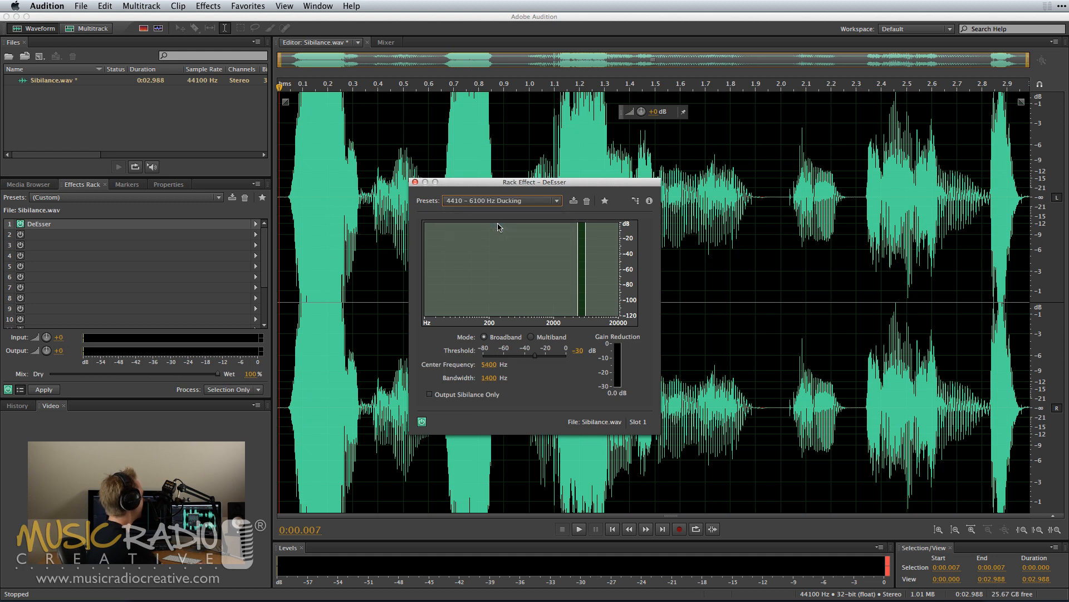
mouse_move(585, 272)
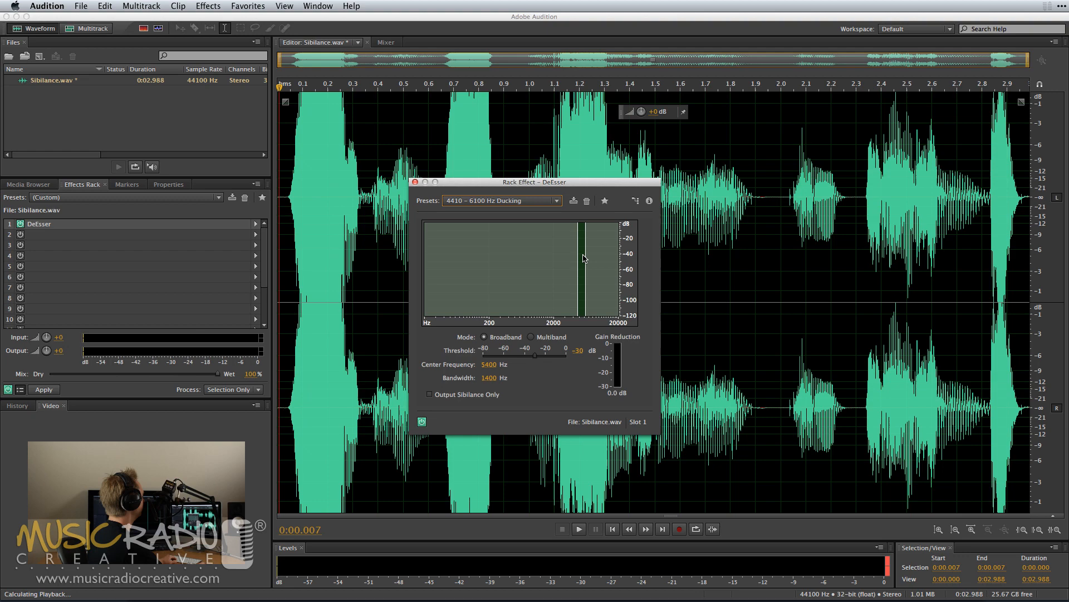
Preview the recording and raise the DeEsser threshold to -15 dB.
left_click(578, 528)
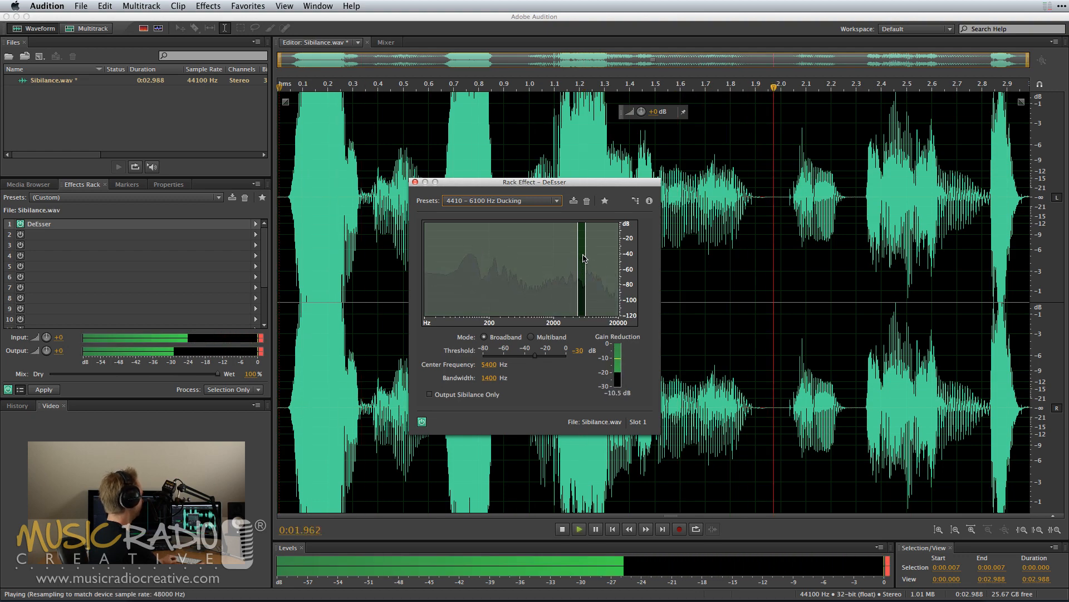
left_click(563, 528)
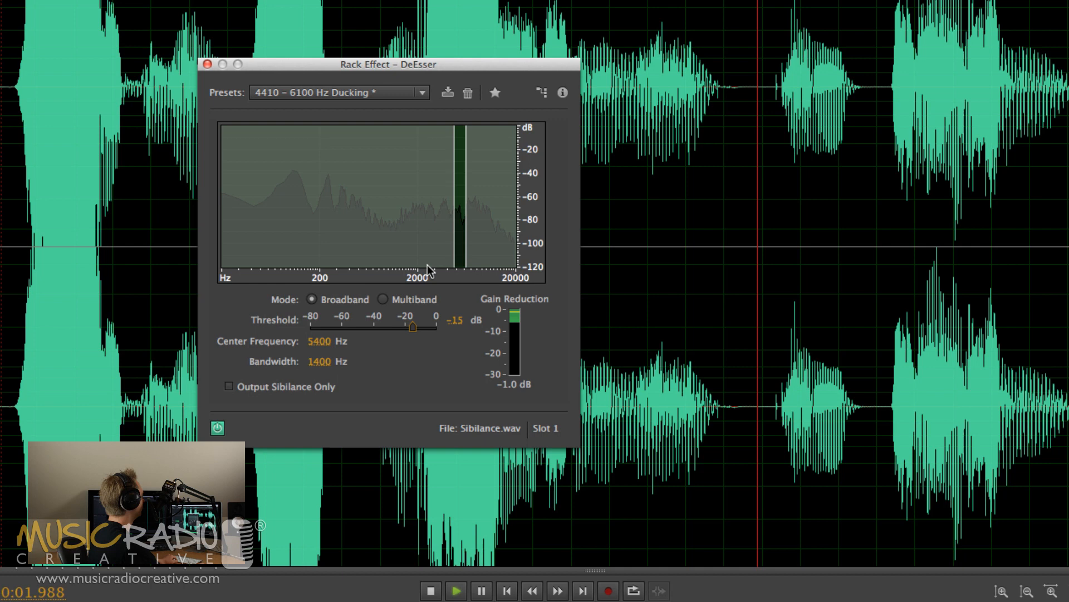
Stop the de-essed preview playback.
left_click(430, 590)
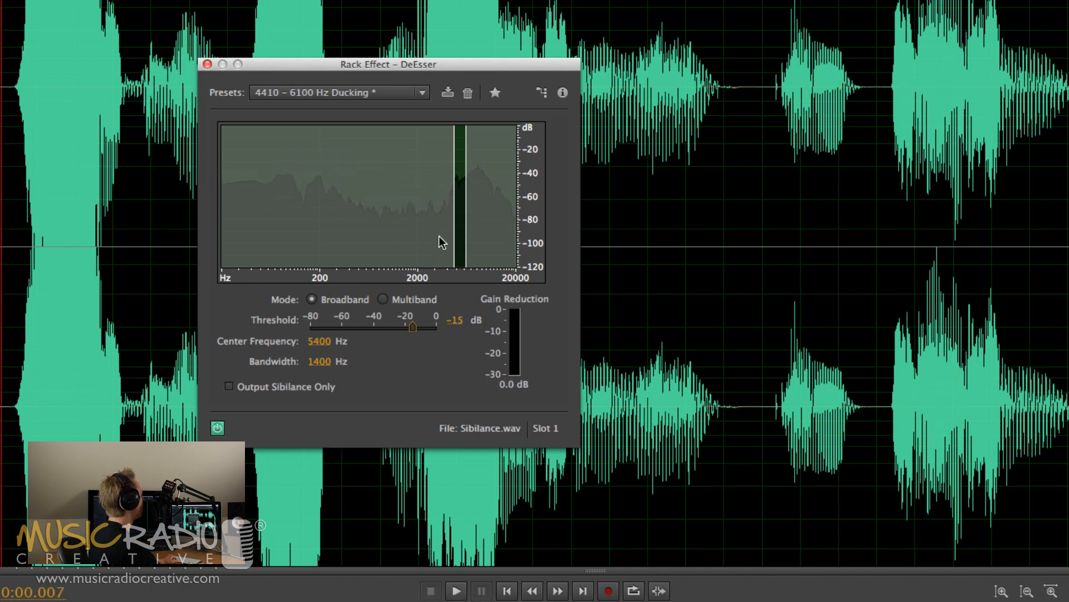
mouse_move(453, 210)
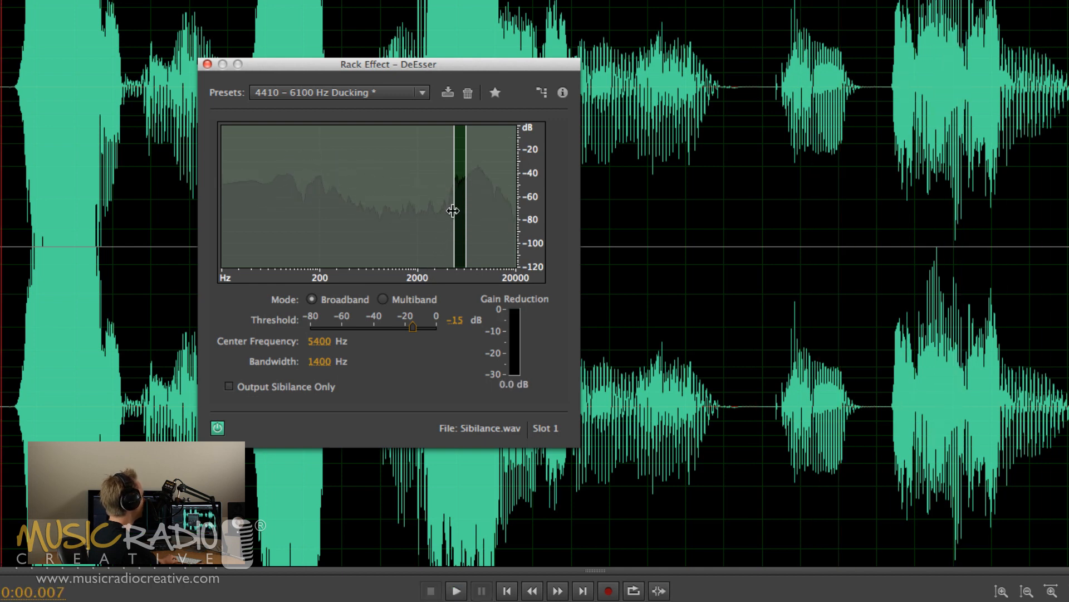